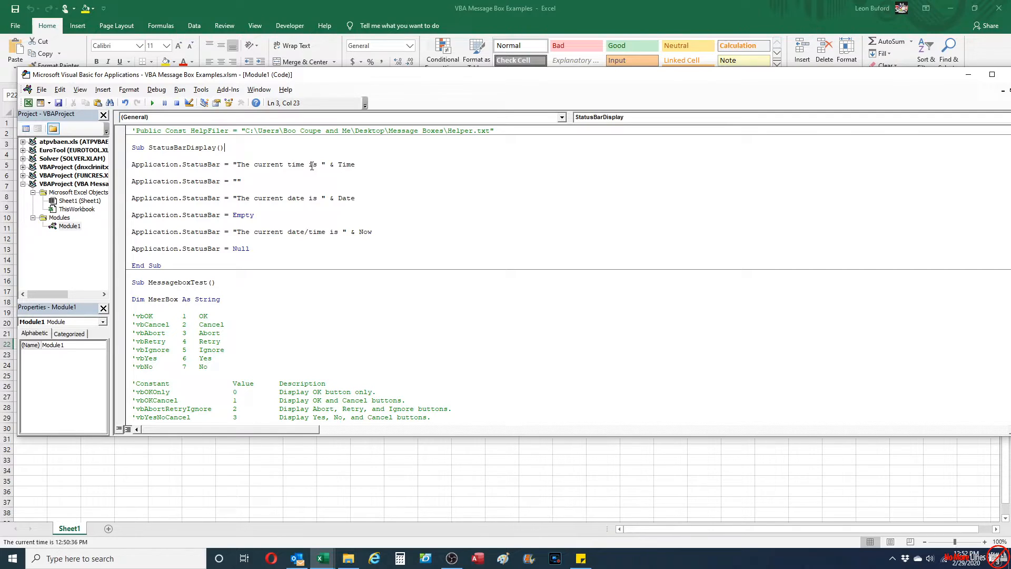
{"action": "mouse_move", "coordinate": [251, 164]}
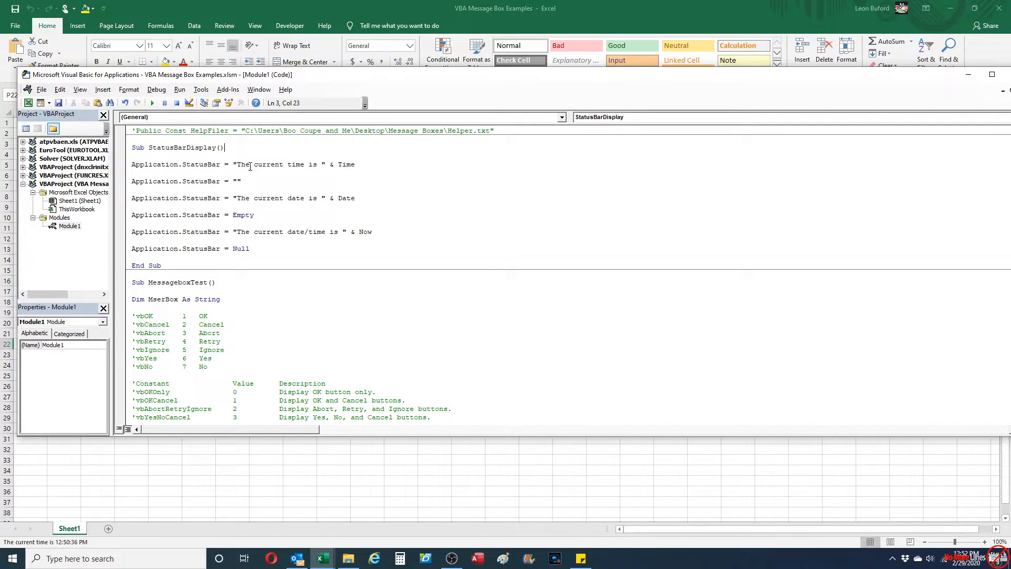
{"action": "mouse_move", "coordinate": [285, 145]}
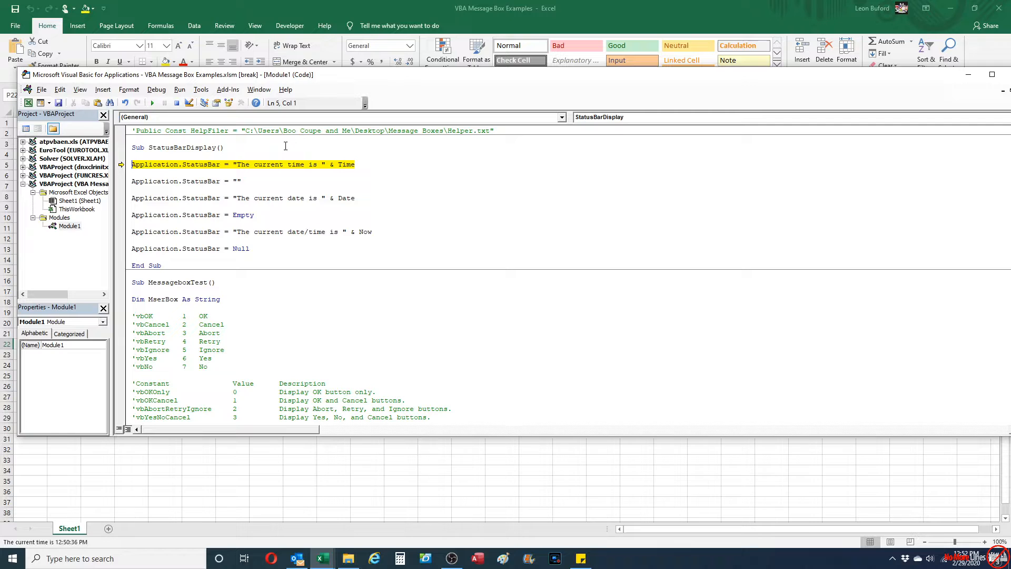
{"action": "mouse_move", "coordinate": [353, 162]}
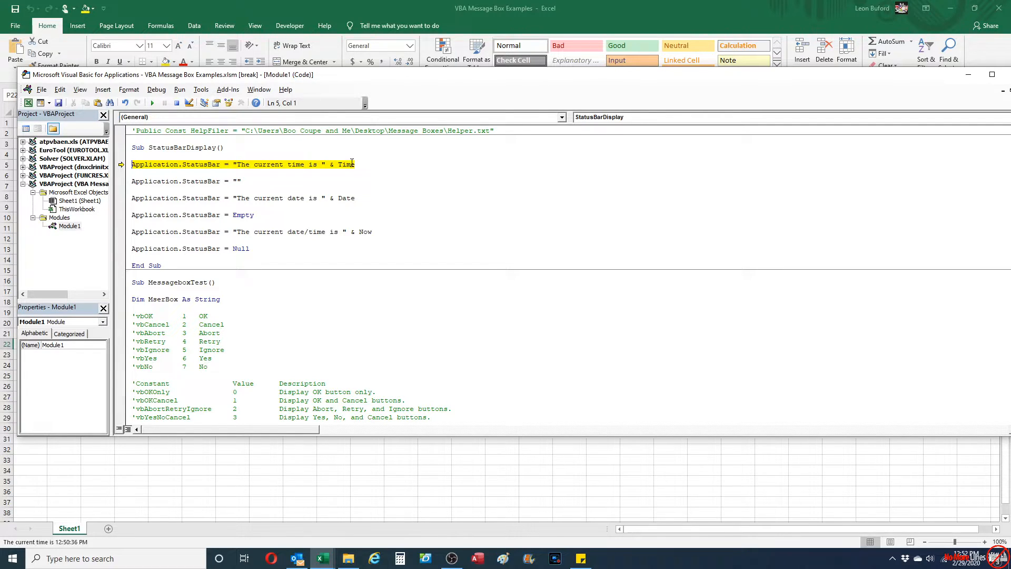
{"action": "mouse_move", "coordinate": [349, 164]}
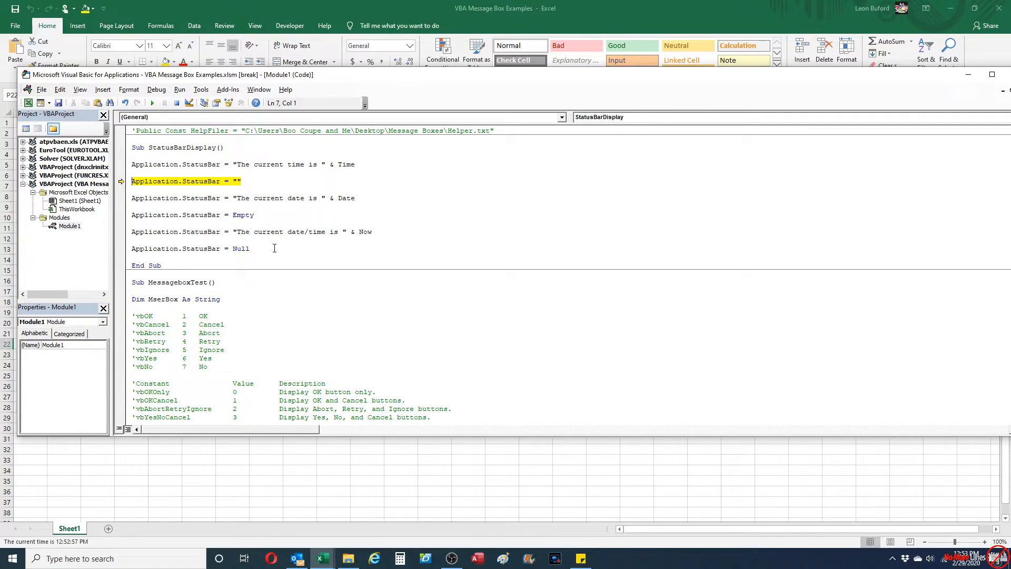
{"action": "mouse_move", "coordinate": [259, 215]}
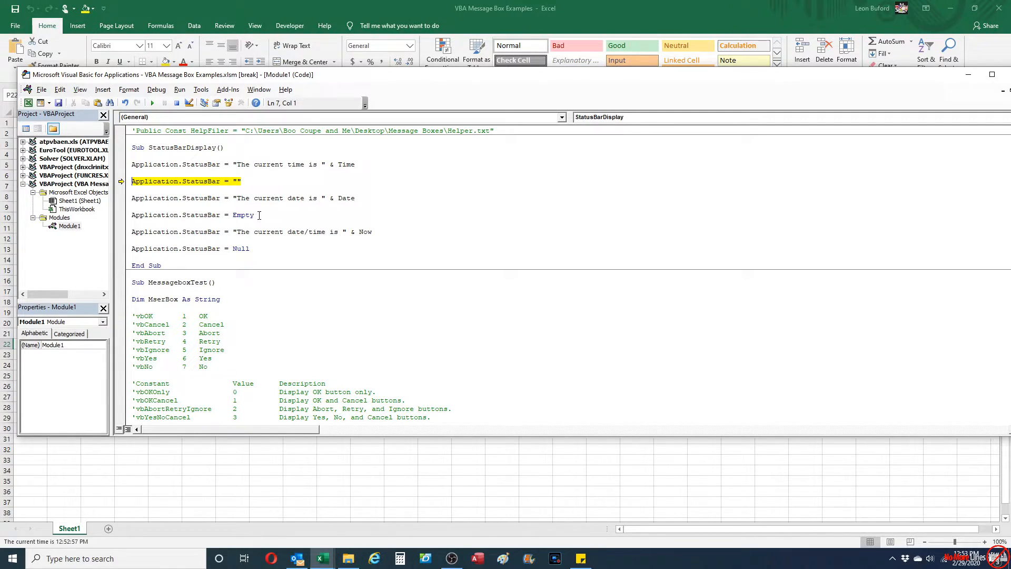
{"action": "mouse_move", "coordinate": [252, 188]}
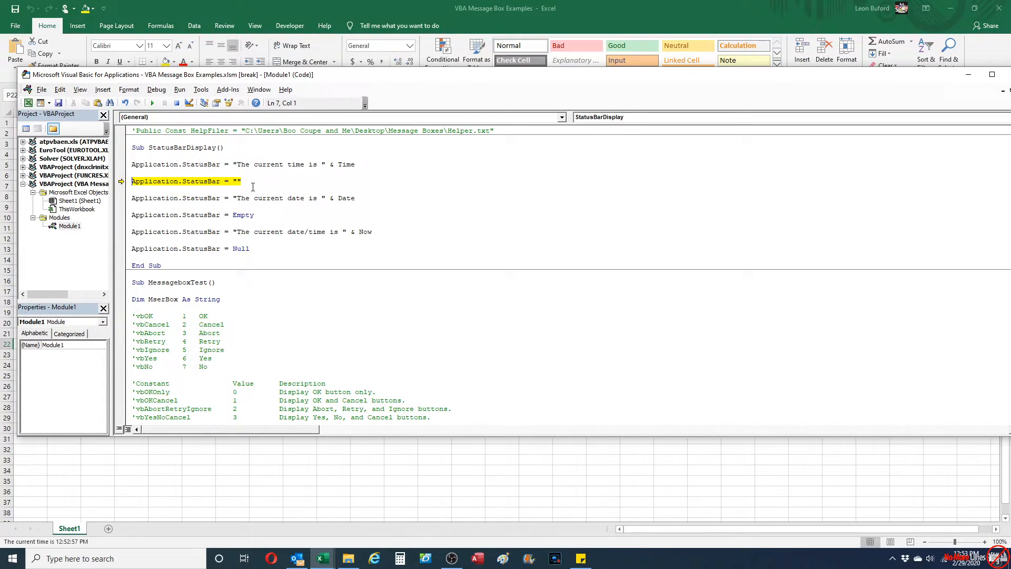
{"action": "mouse_move", "coordinate": [272, 187]}
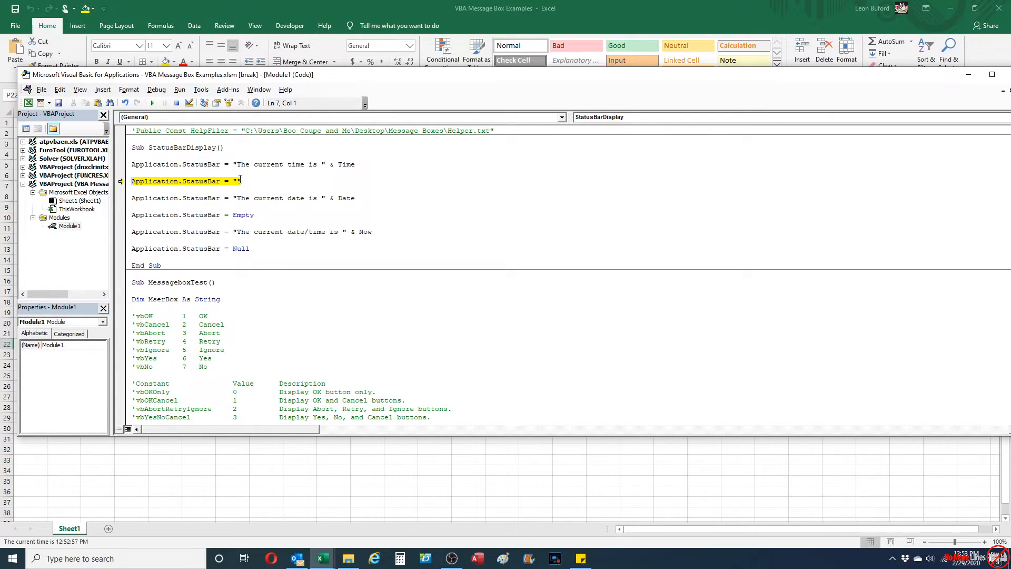
{"action": "mouse_move", "coordinate": [243, 215]}
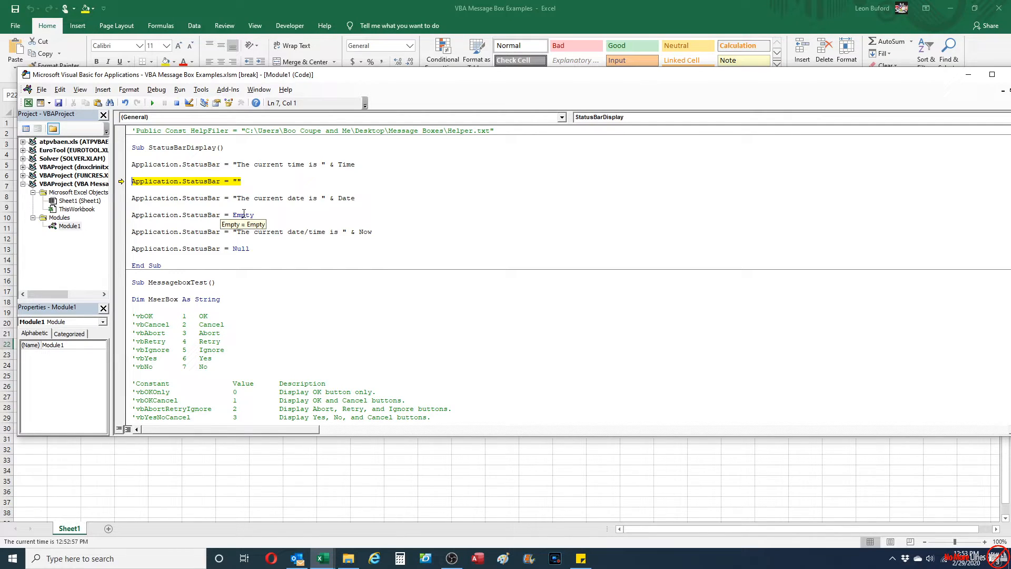
{"action": "mouse_move", "coordinate": [261, 204]}
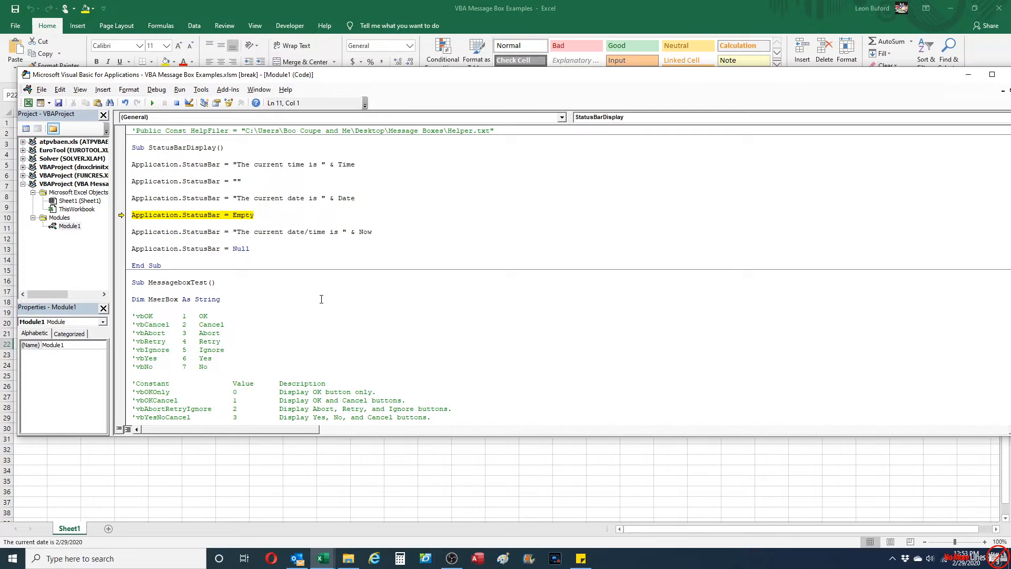
- Empty the status bar, then show 'current date/time is' with the Now value
{"action": "key", "text": "F8"}
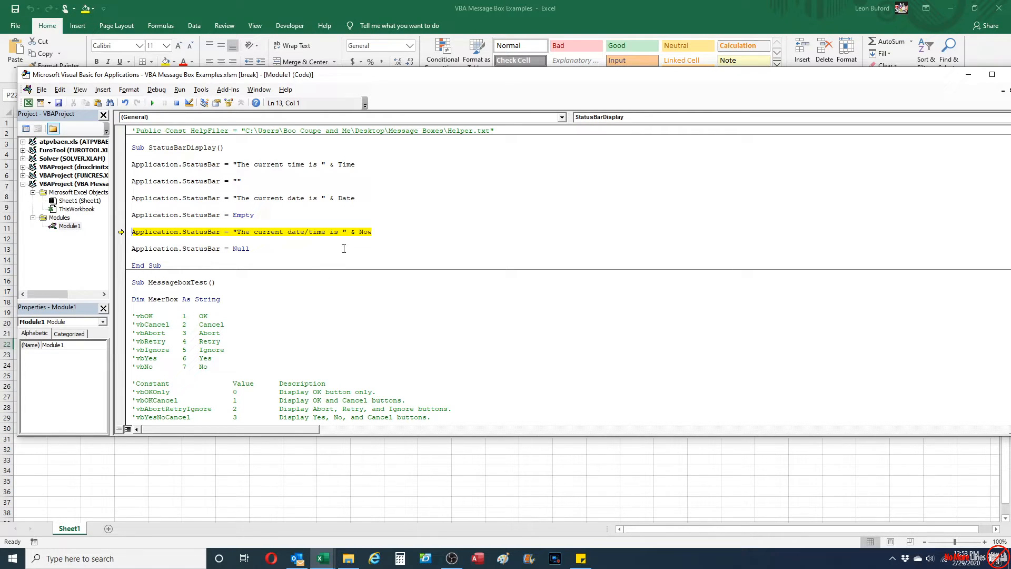
{"action": "mouse_move", "coordinate": [364, 232]}
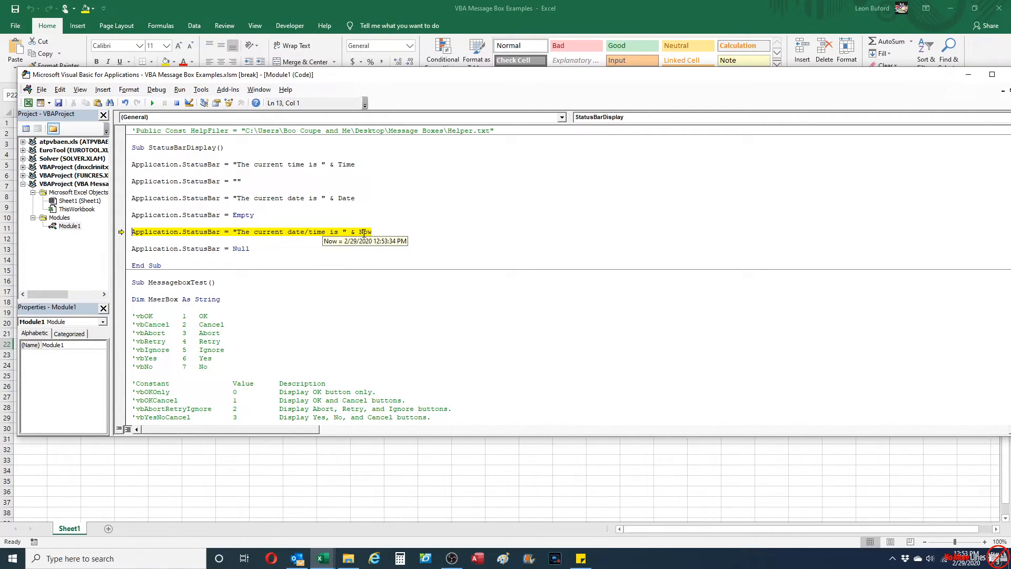
{"action": "key", "text": "F8"}
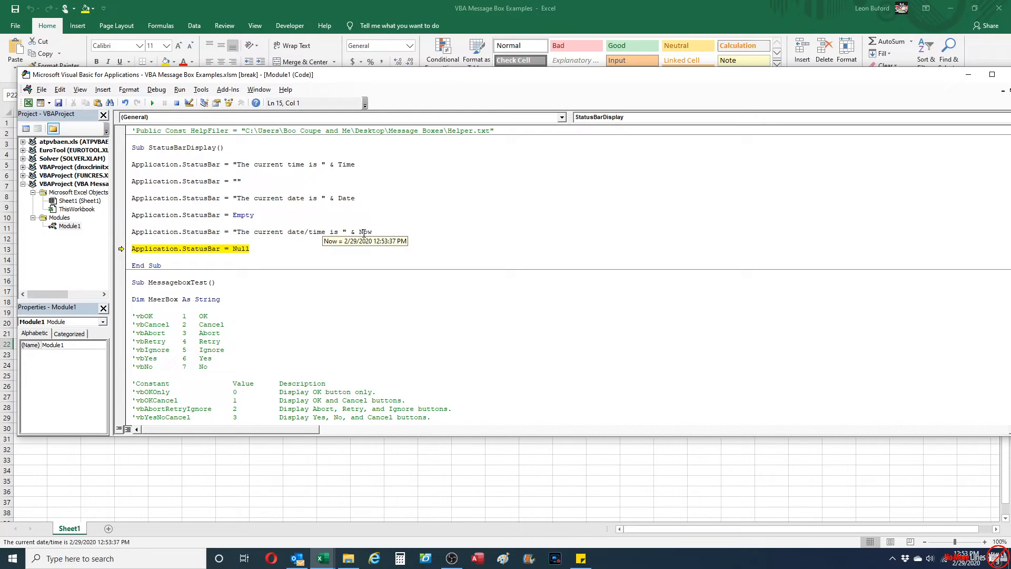